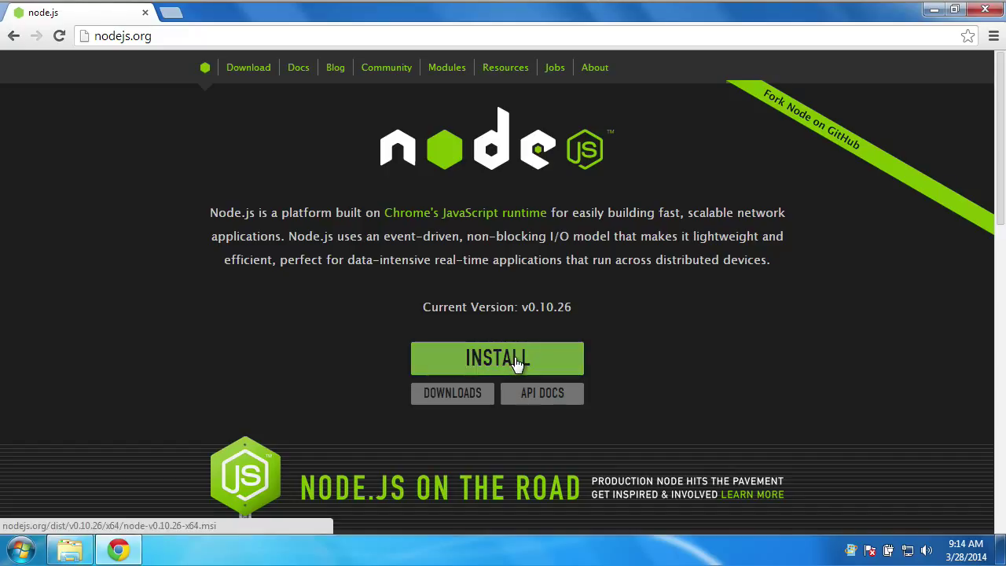
pyautogui.moveTo(530, 306)
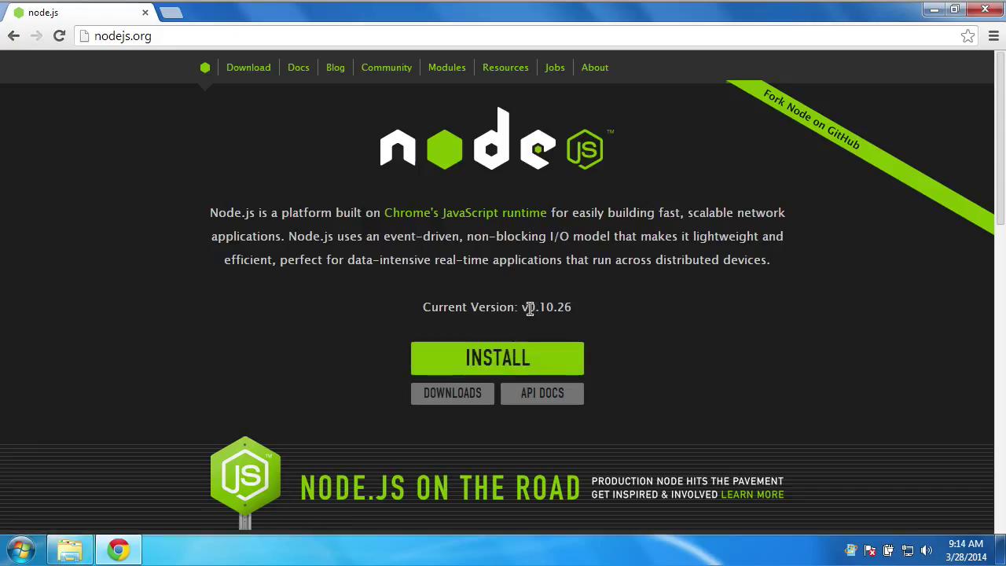
pyautogui.moveTo(589, 315)
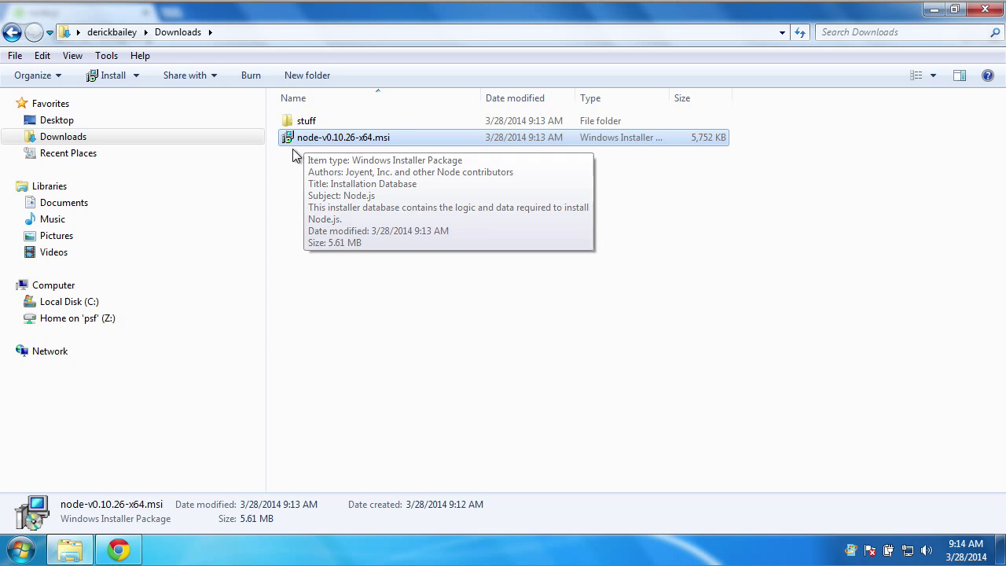
pyautogui.moveTo(304, 162)
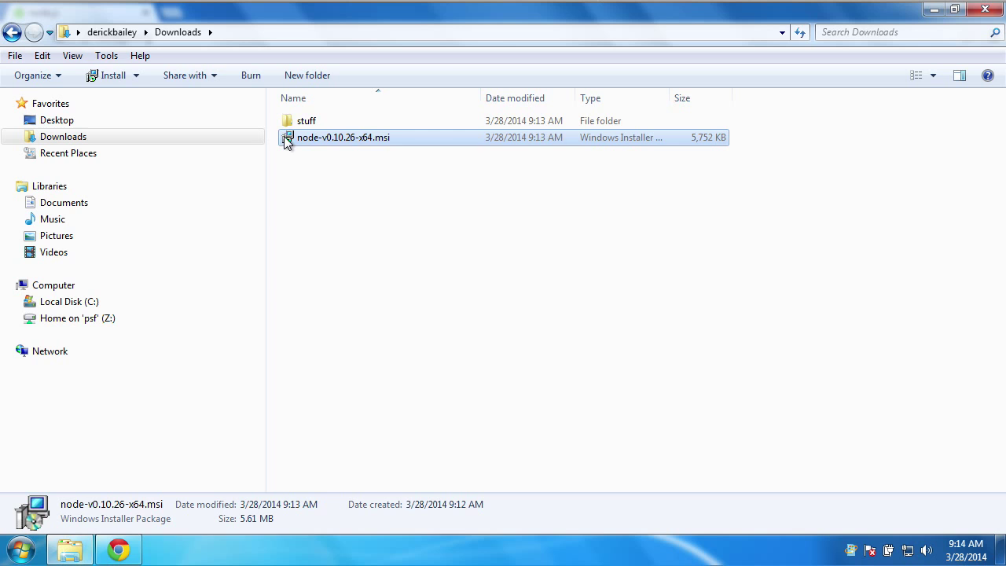
# Step: Run the node-v0.10.26-x64.msi installer from Downloads, accepting the security warning
pyautogui.doubleClick(343, 137)
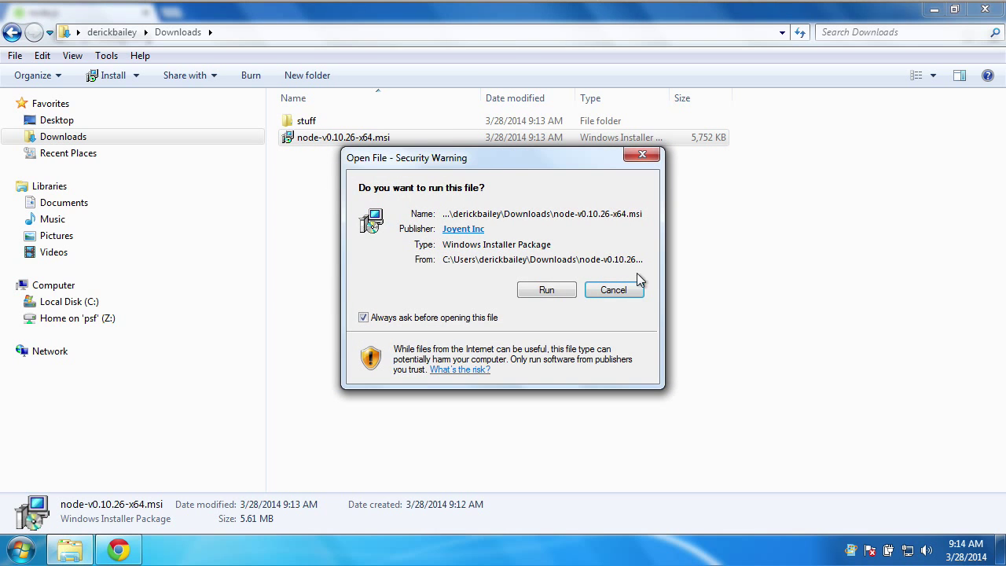
pyautogui.click(546, 289)
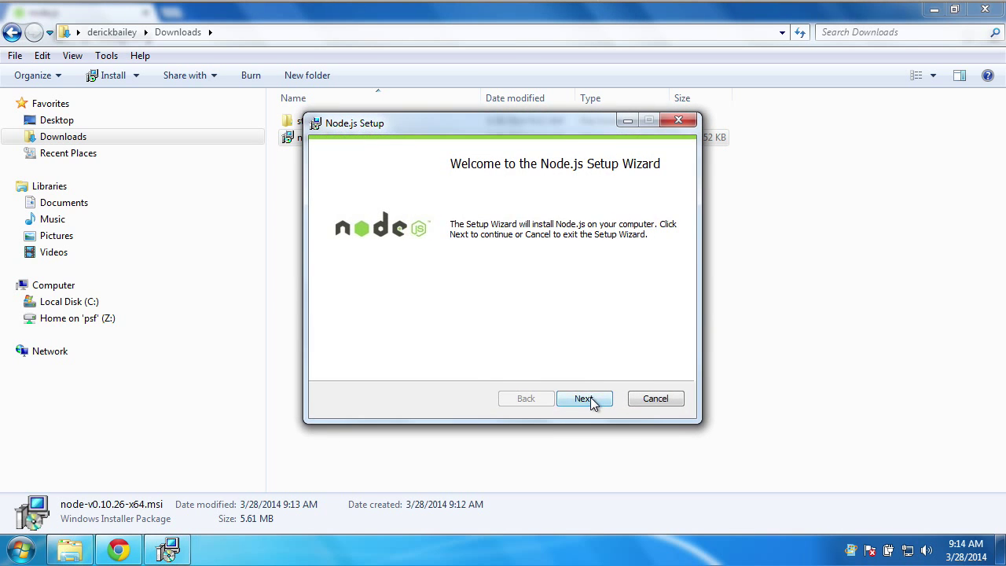
# Step: Pass the welcome page and accept the license terms to reach Custom Setup
pyautogui.click(585, 398)
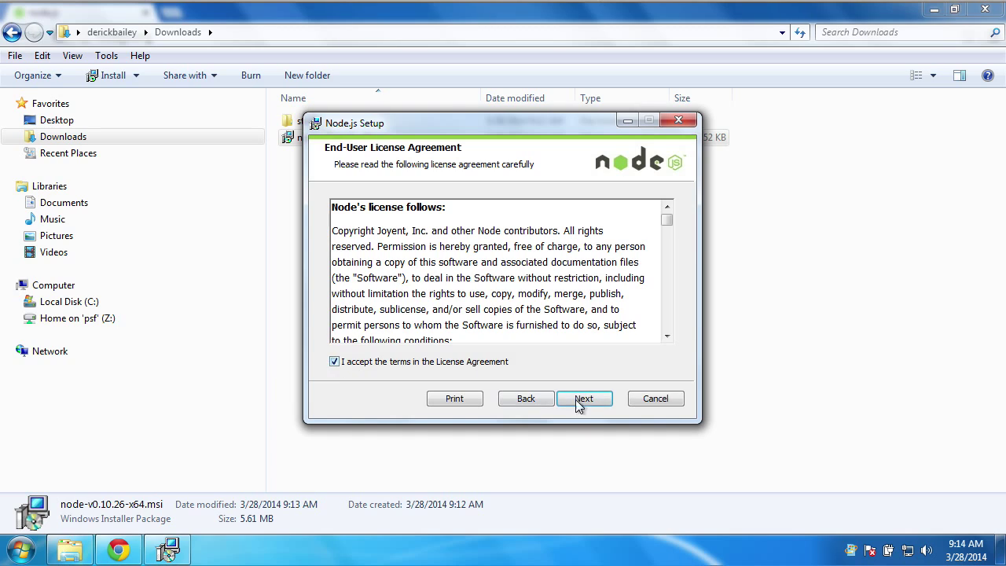
pyautogui.click(584, 399)
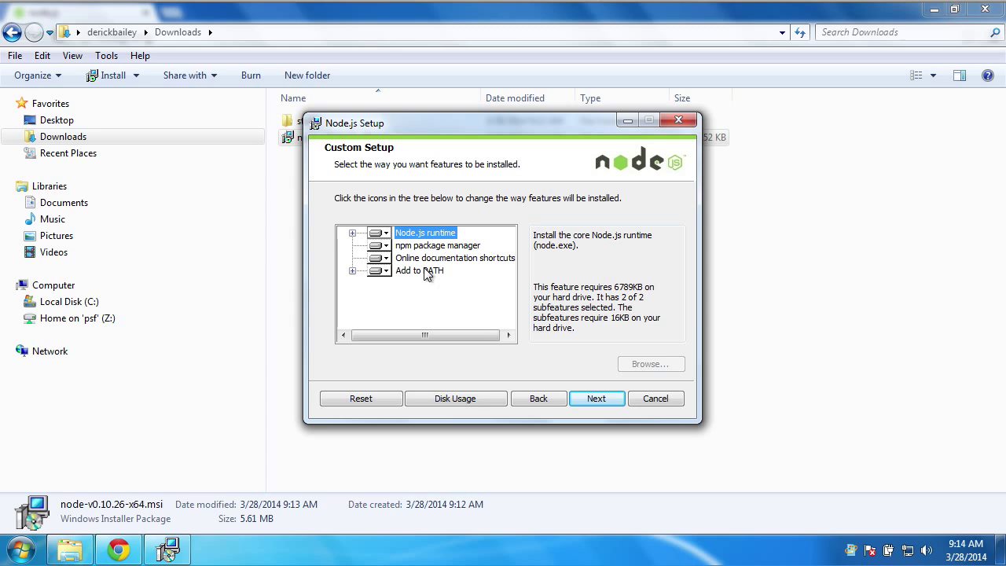
pyautogui.moveTo(437, 275)
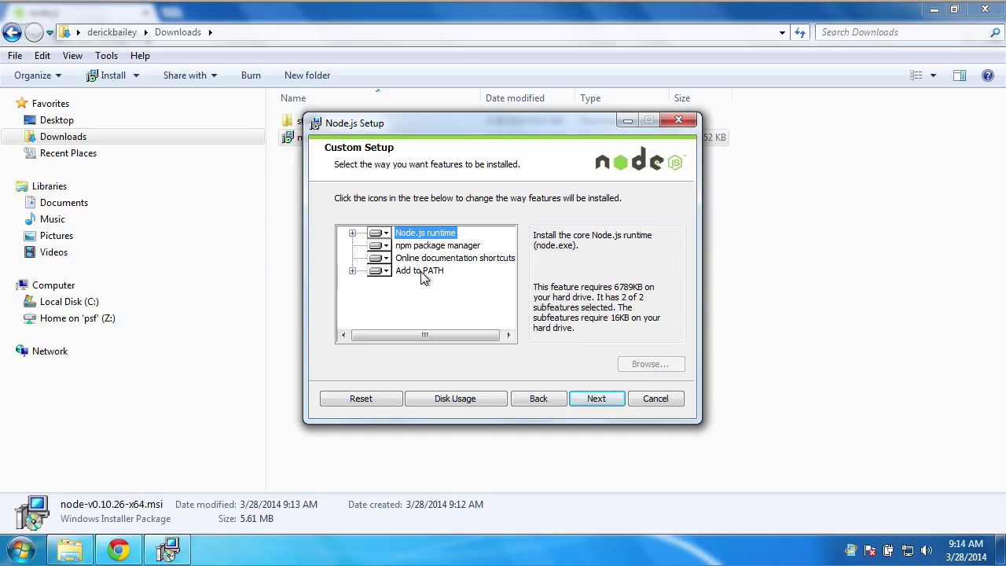
# Step: Keep the default features, install Node.js, and finish the wizard
pyautogui.click(597, 399)
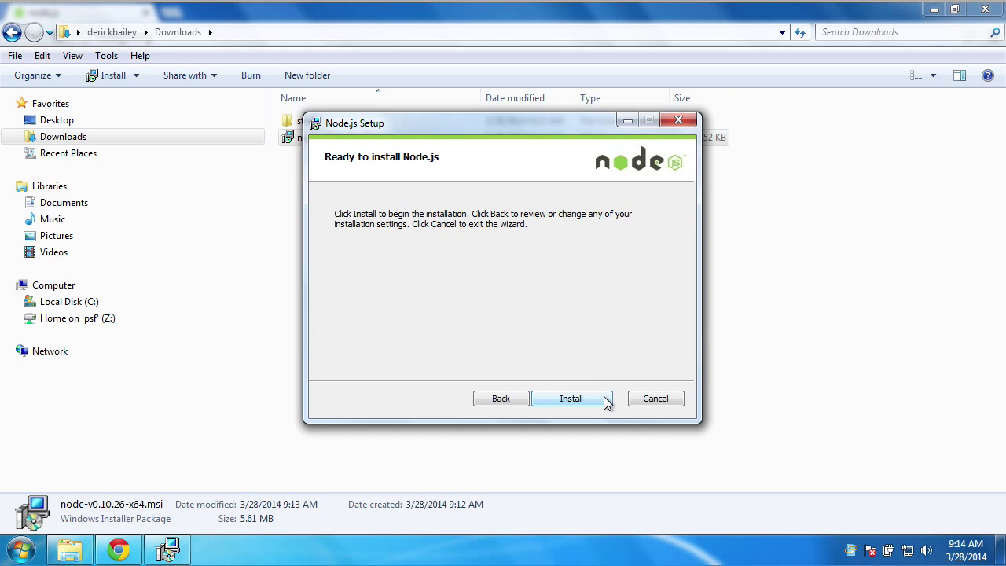
pyautogui.click(572, 398)
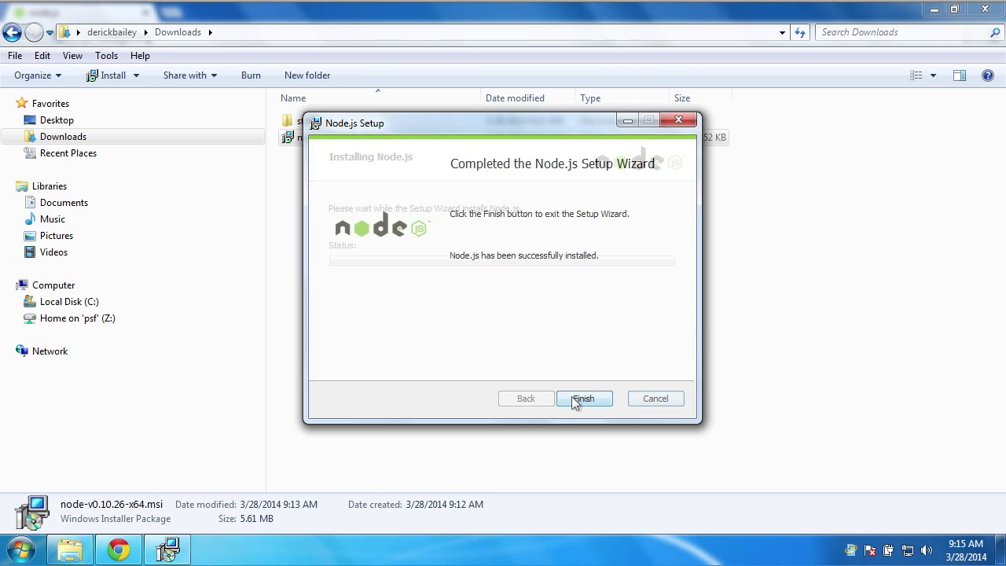
pyautogui.click(584, 398)
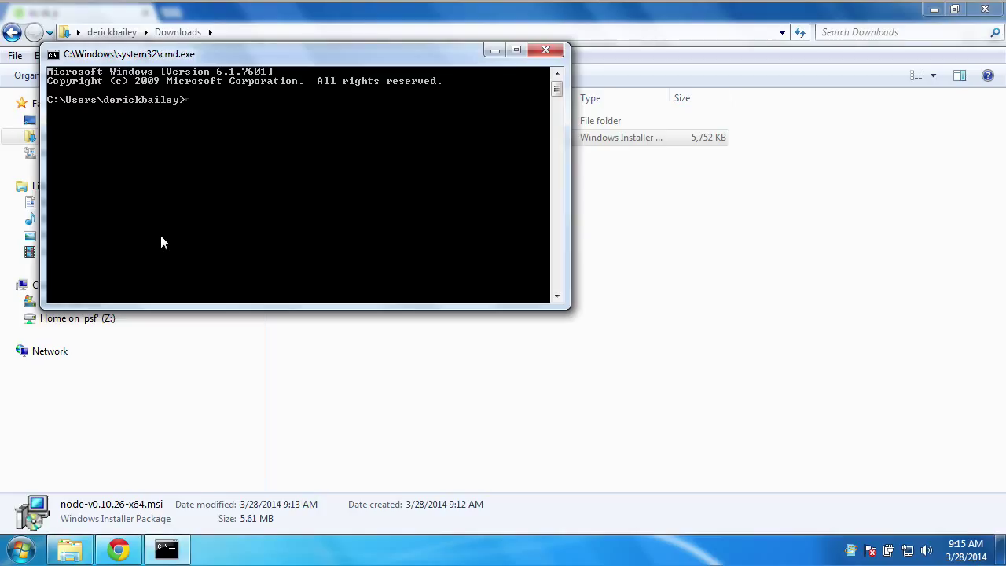
# Step: Run 'node -v' in Command Prompt to confirm version v0.10.26
pyautogui.write('node -v')
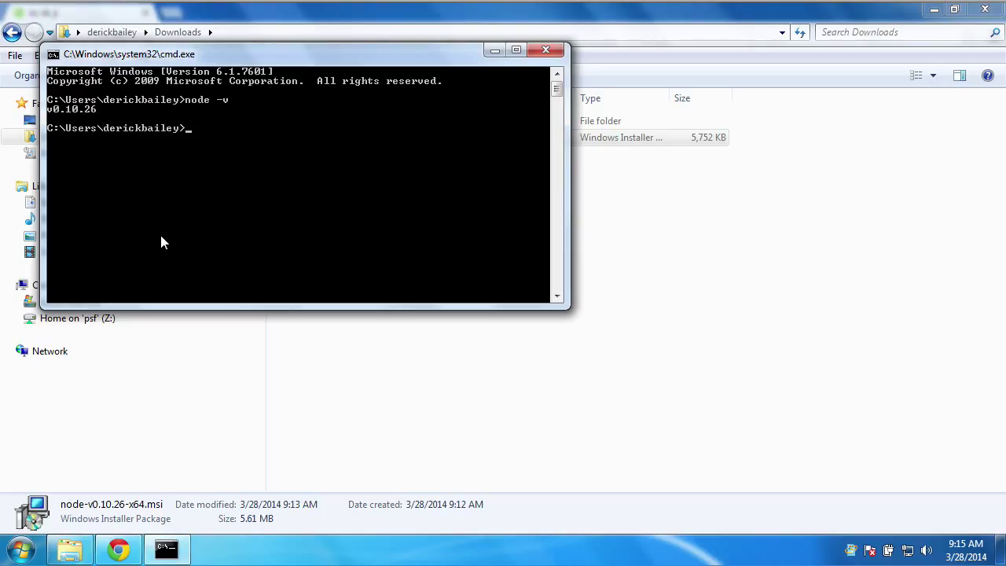